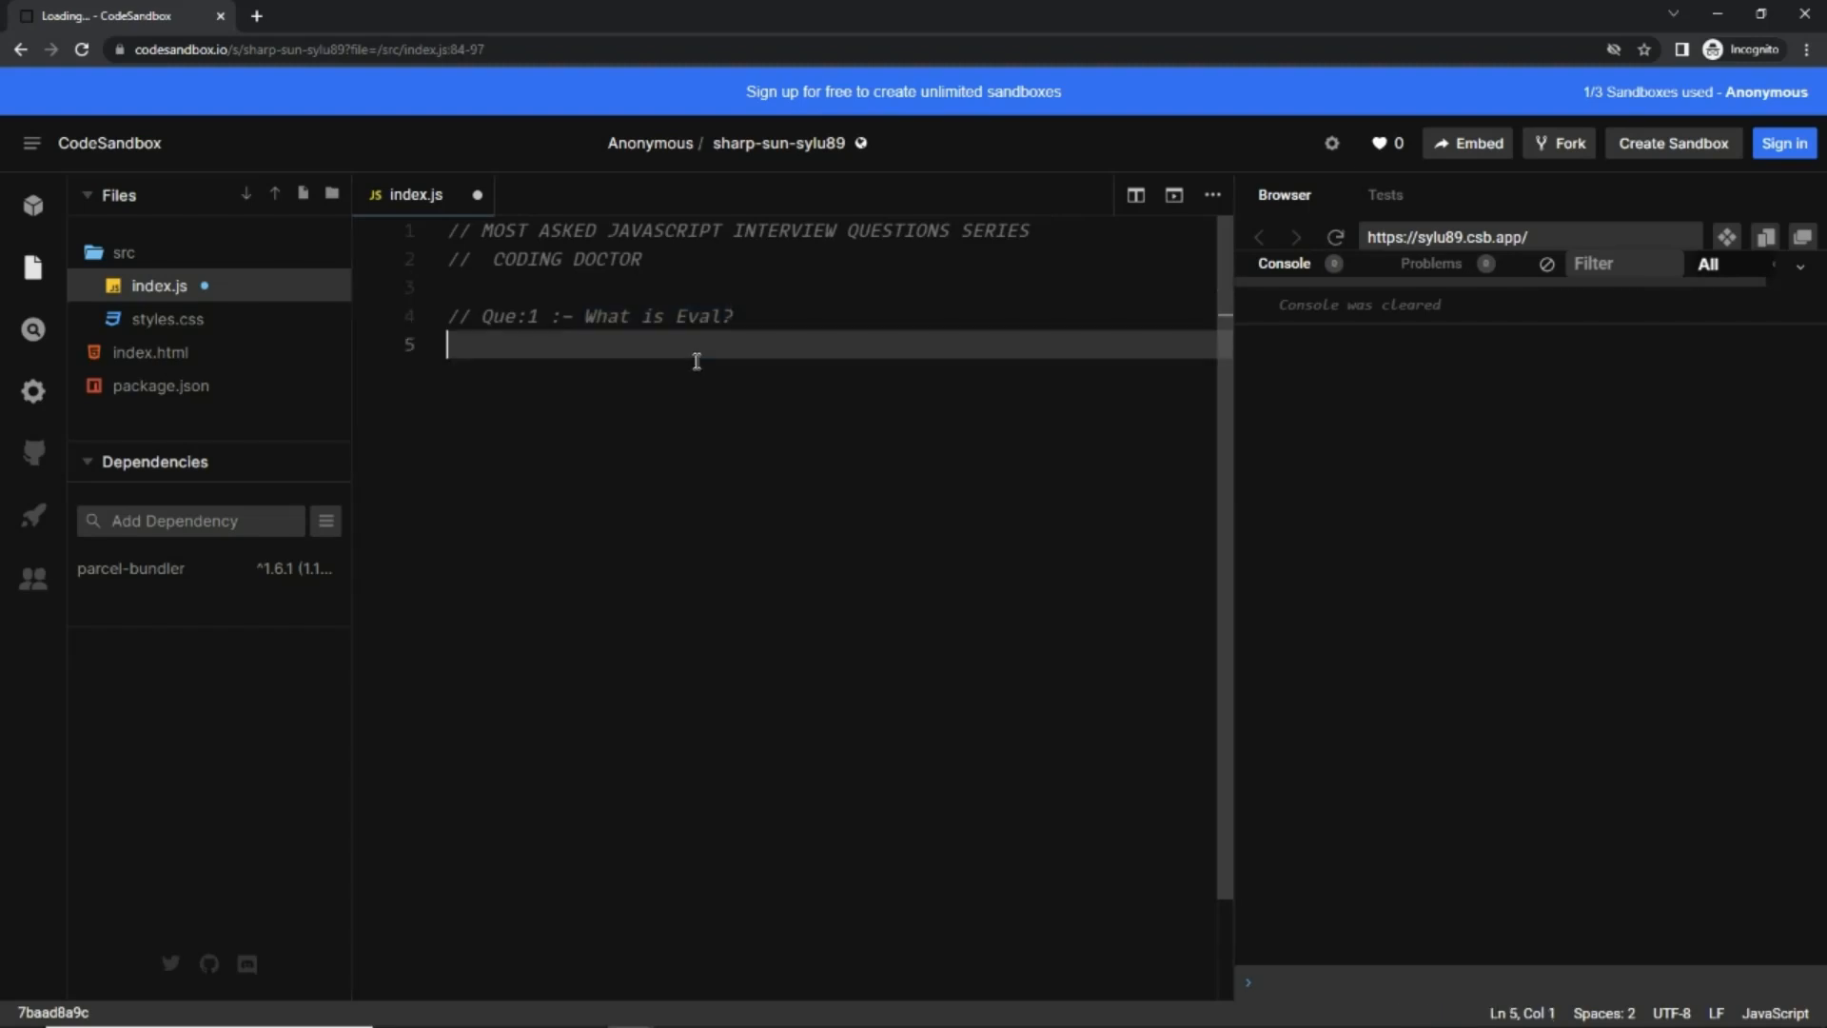
Write const a = 10; and console.log("a"); in index.js
text(c)
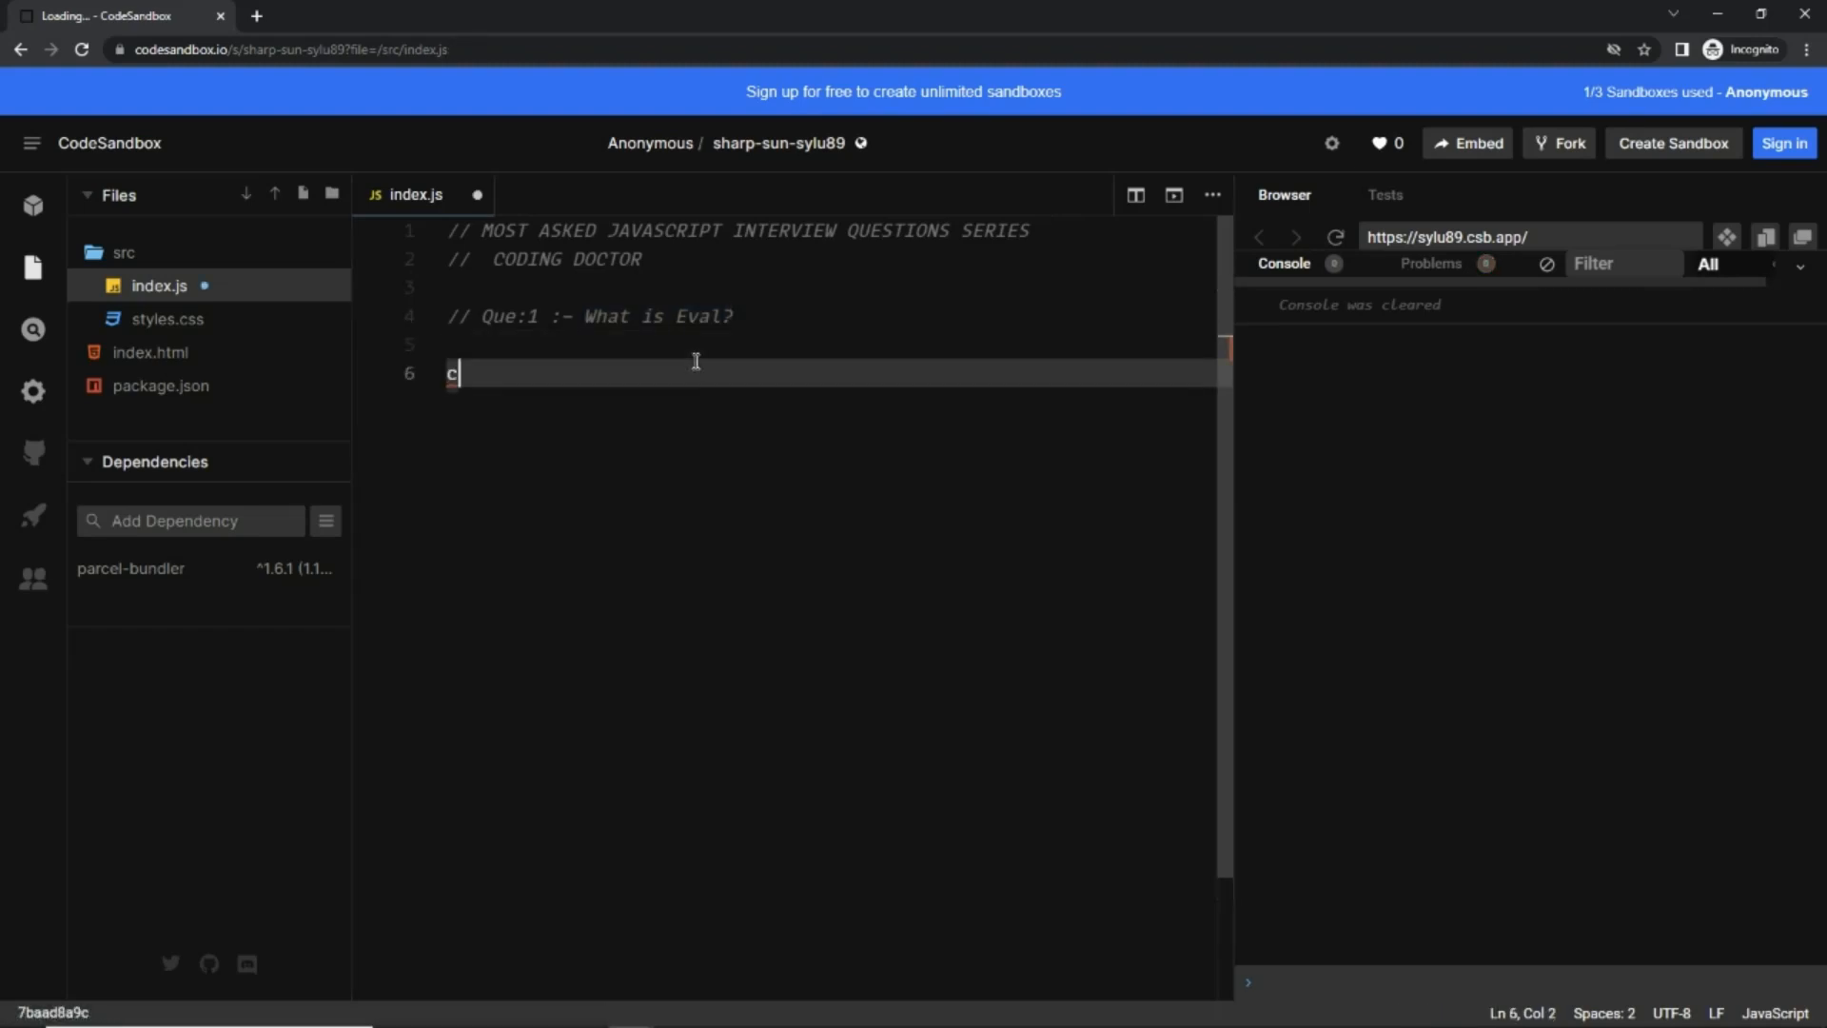
text(onst a =)
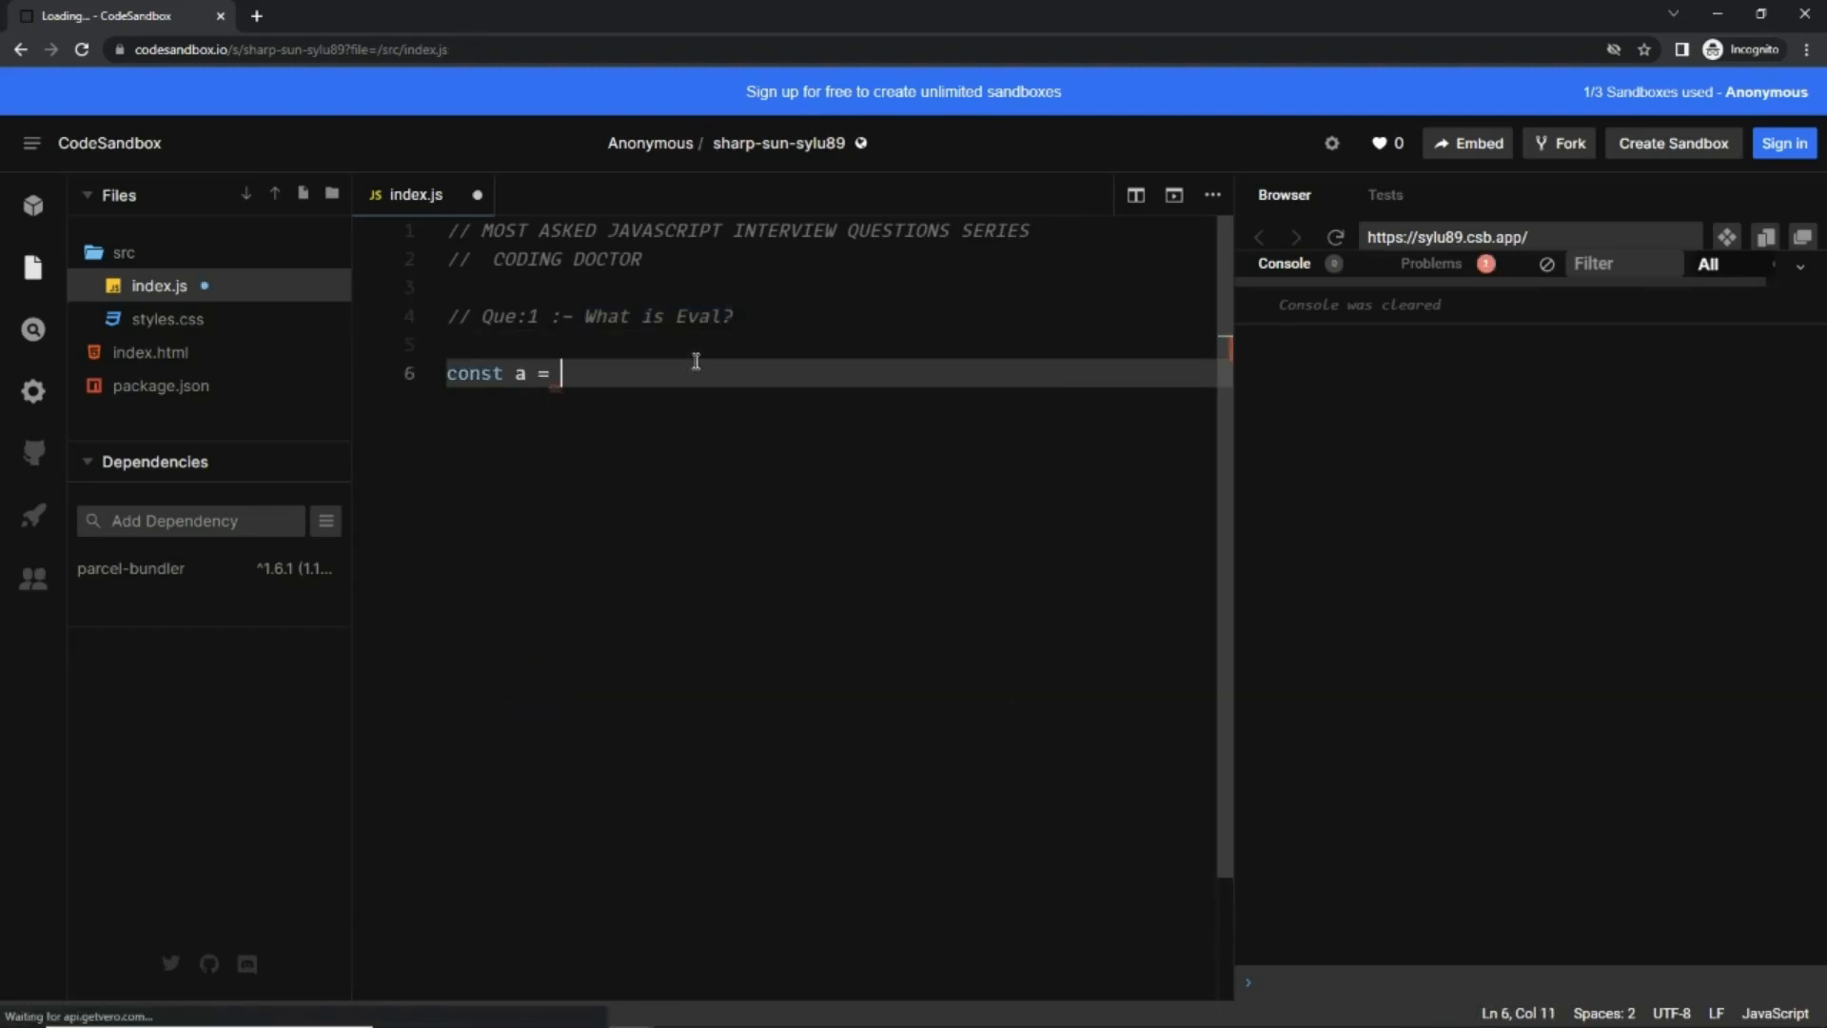
text(10;)
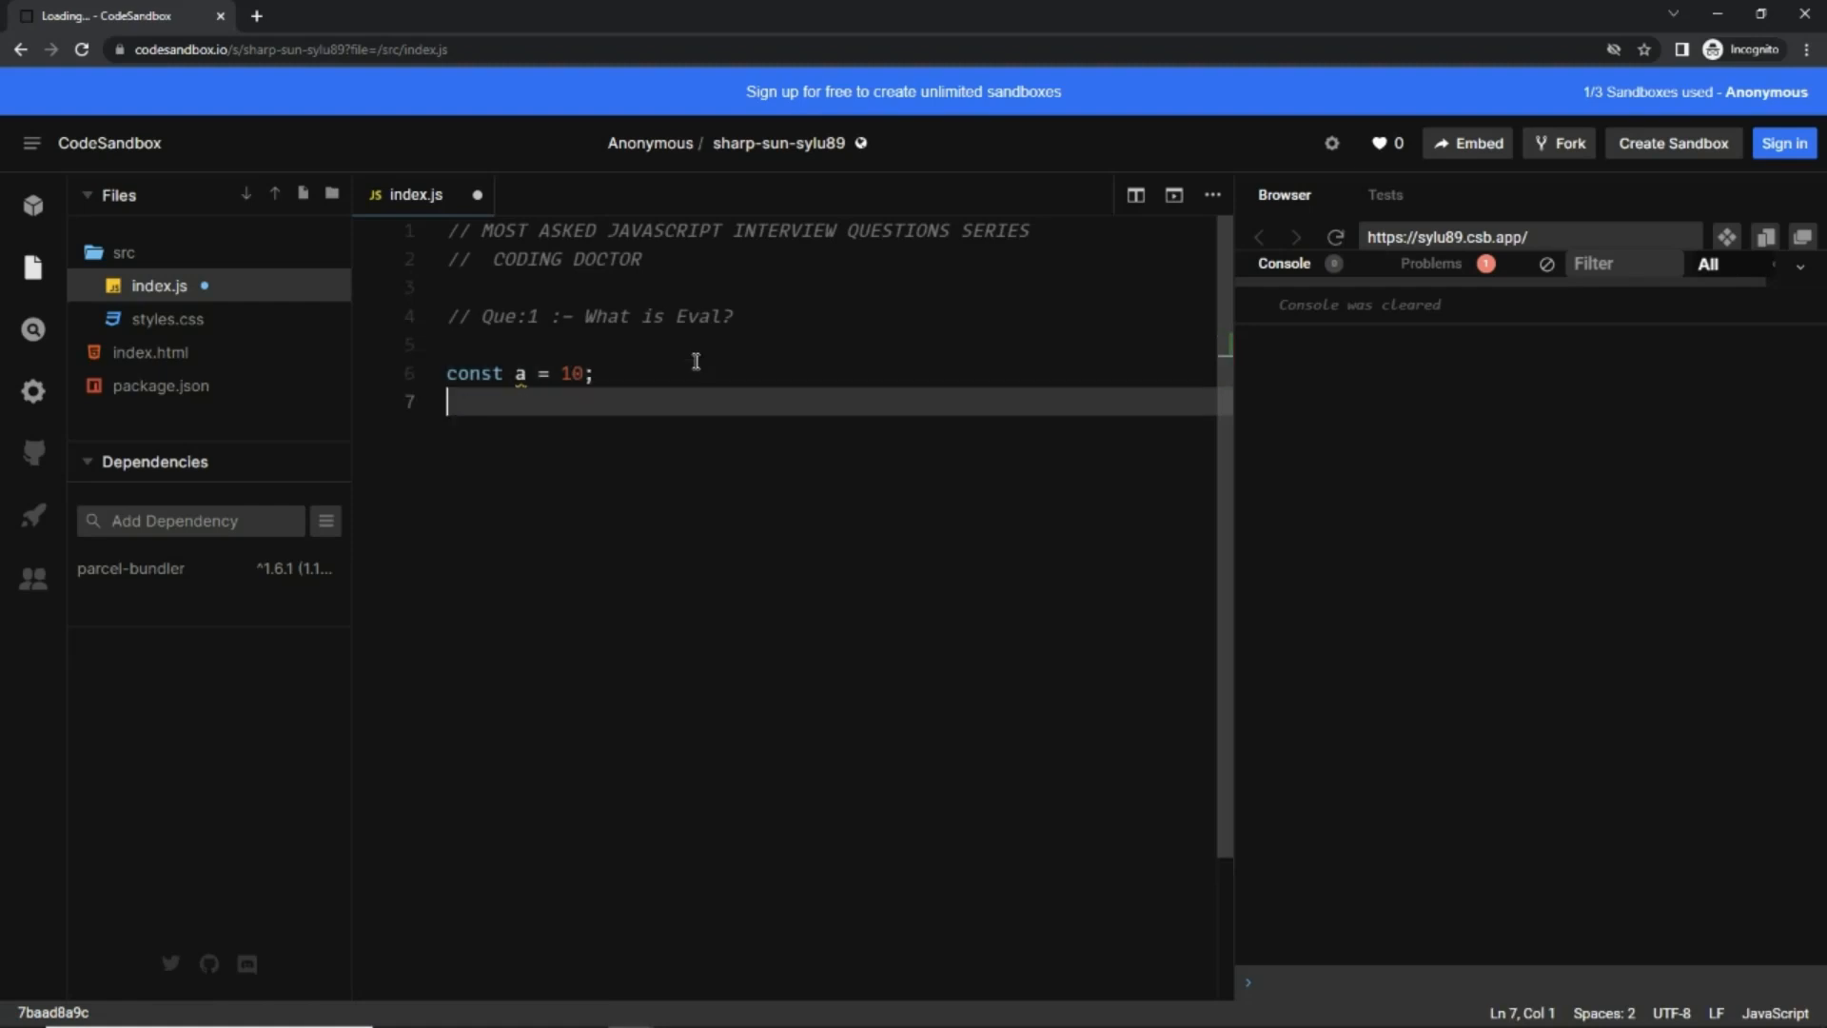
text(console.le)
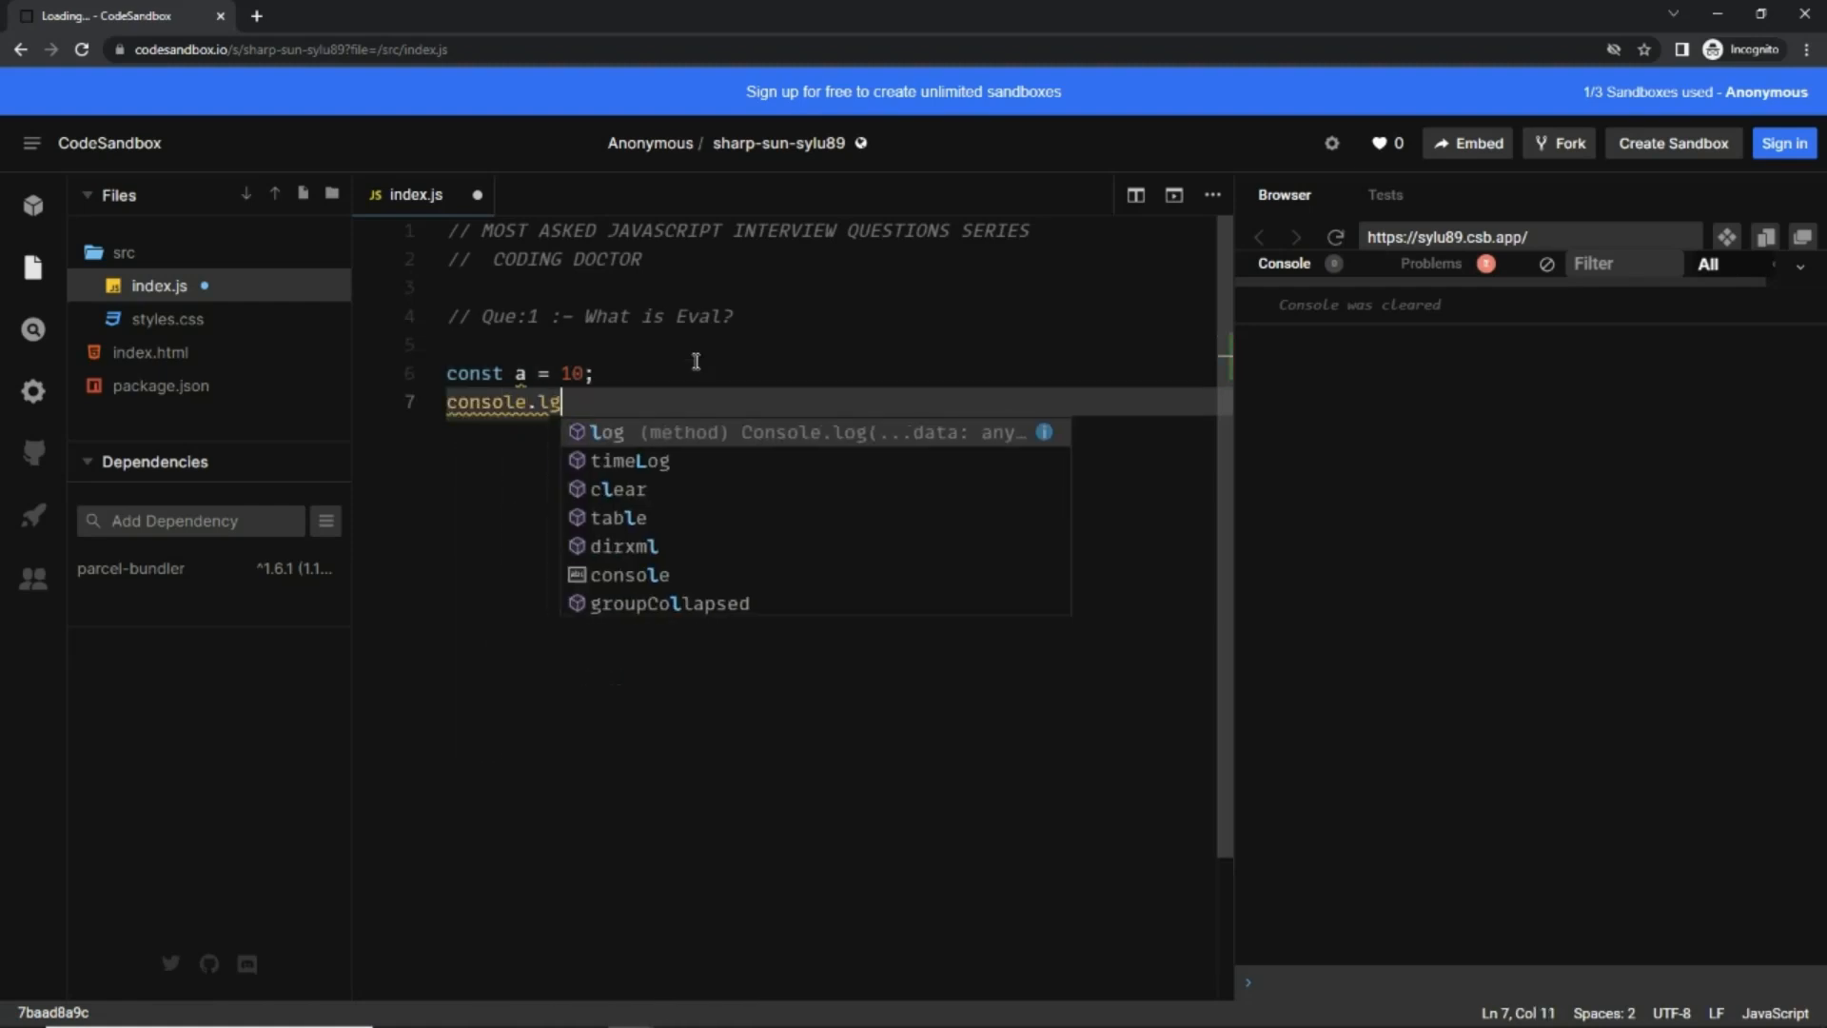
text(log()
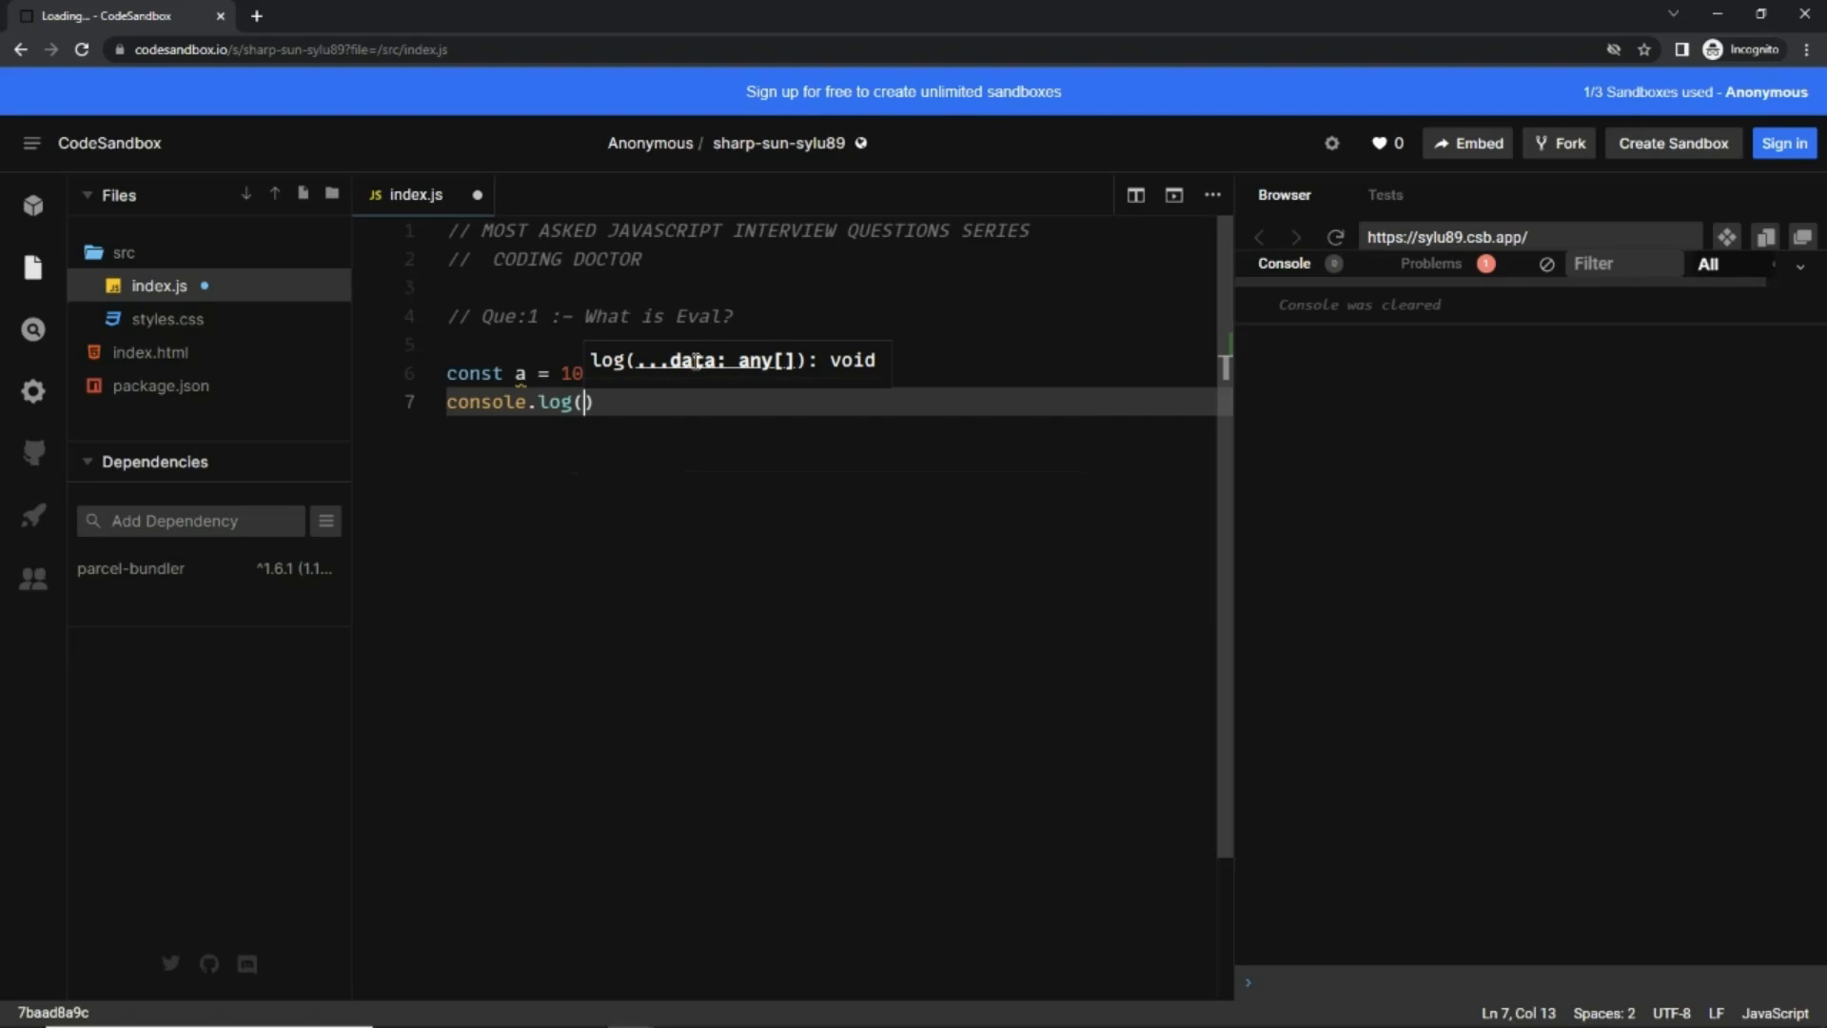
text(a);)
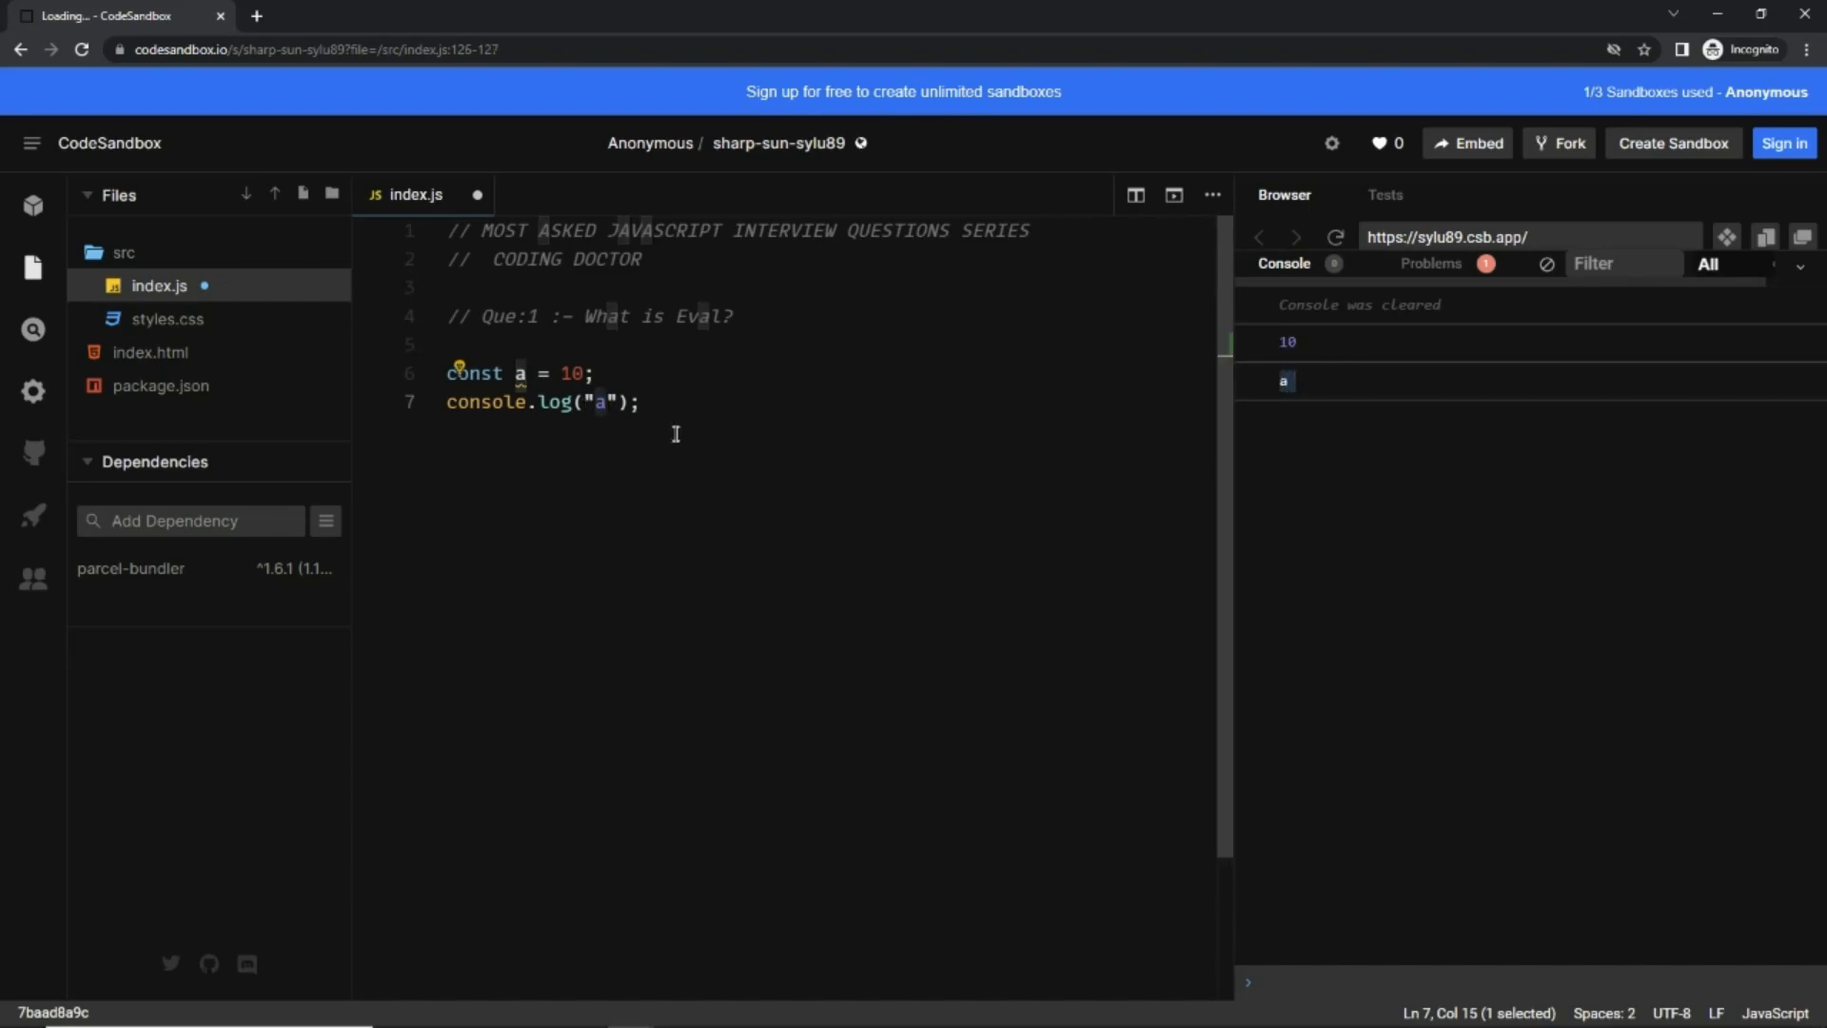
Wrap "a" in eval so the log prints 10, and start a new const line
click(586, 401)
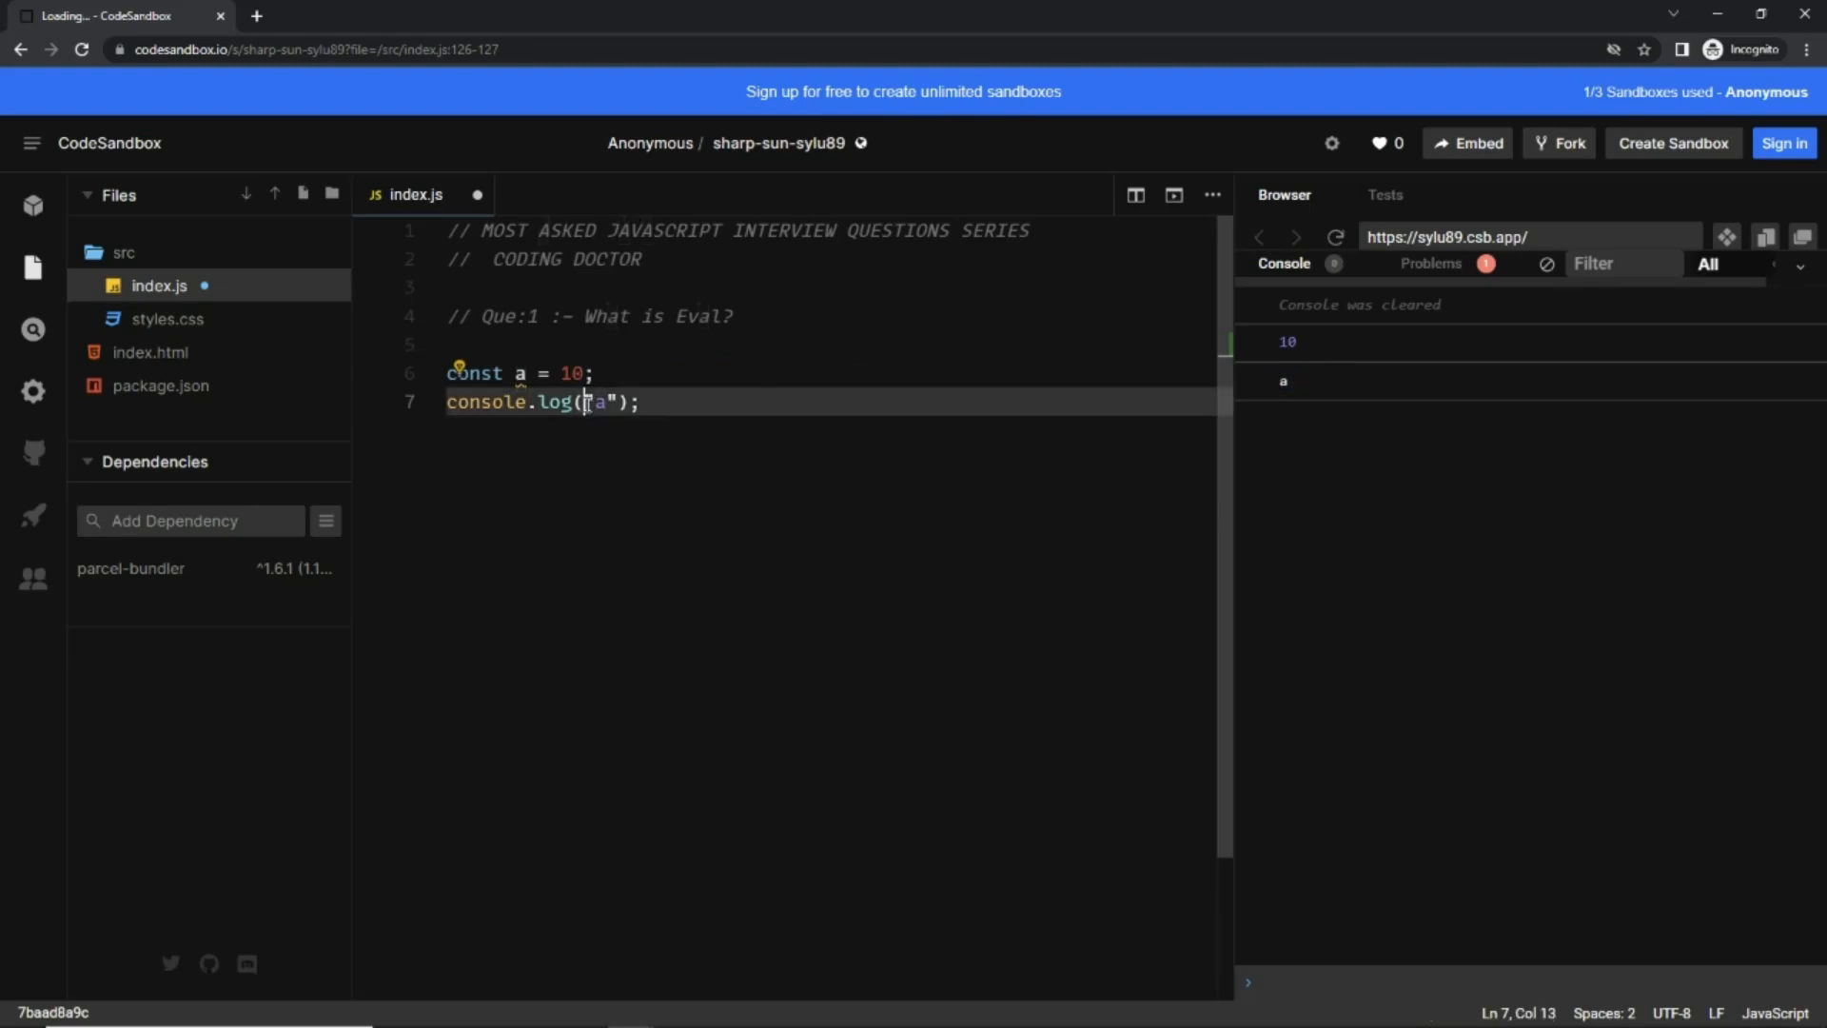
text(eval()
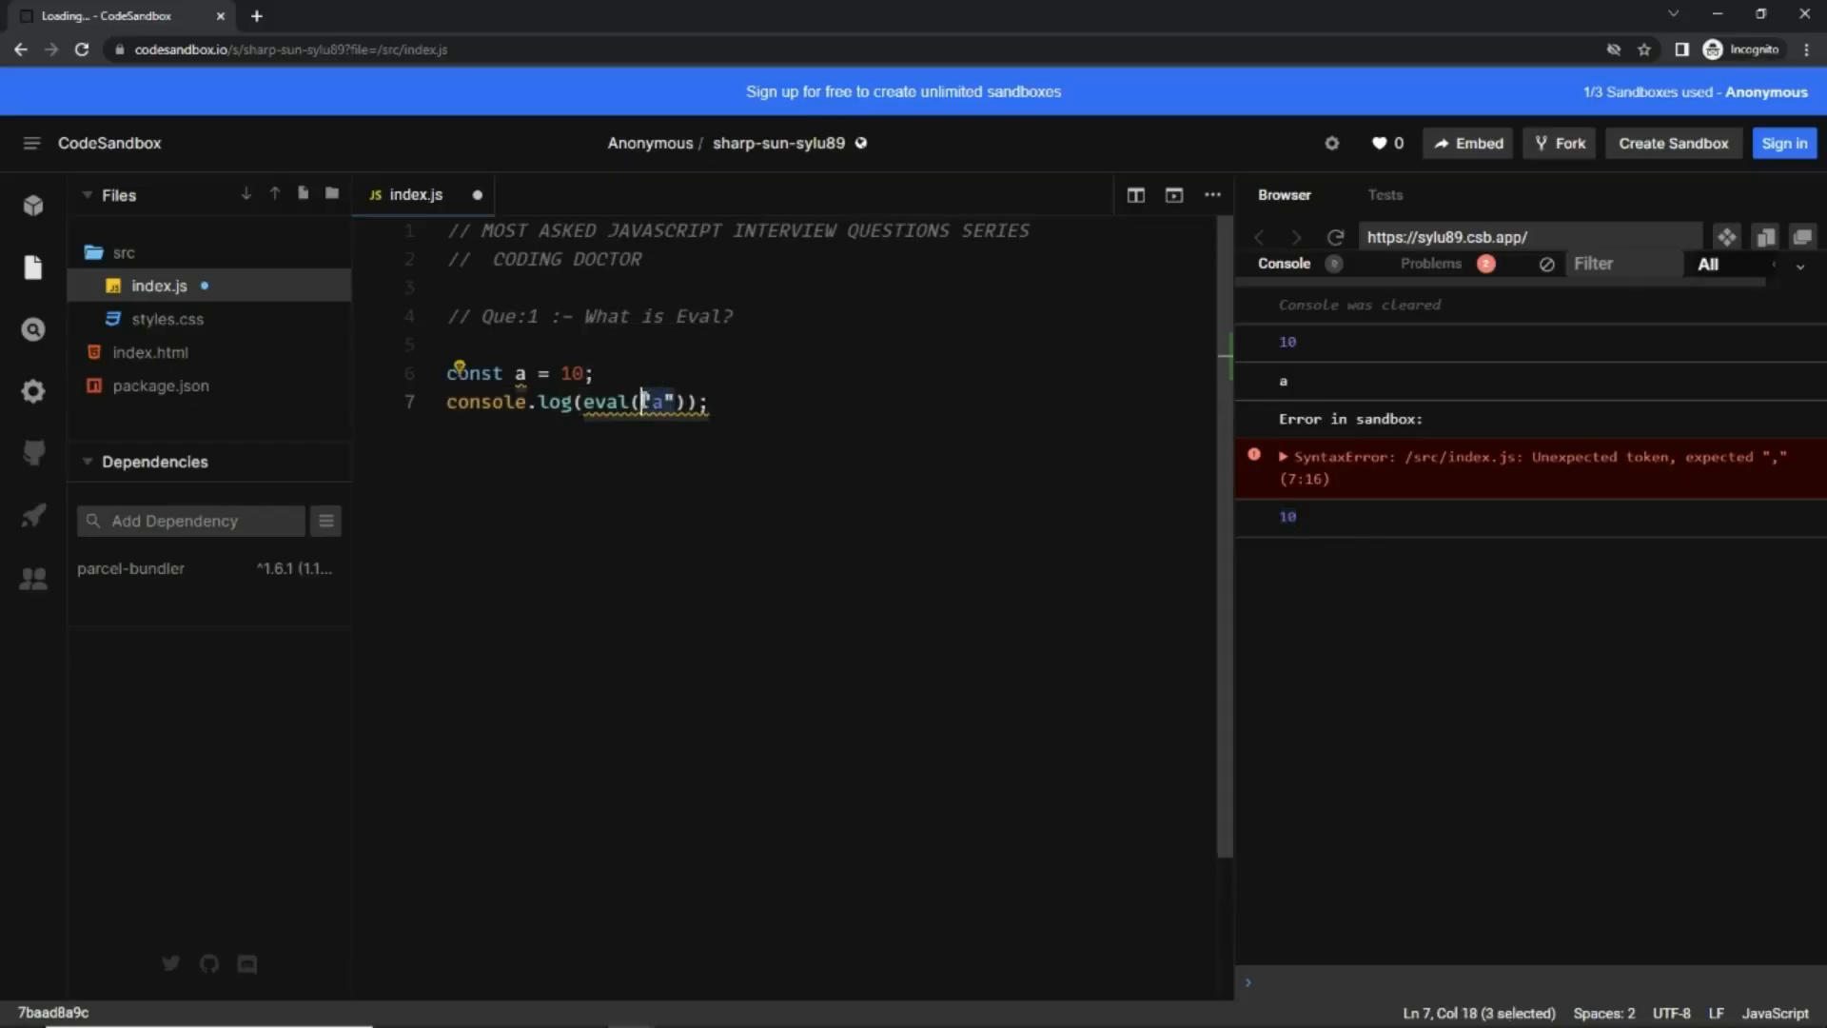
mouse_move(606, 402)
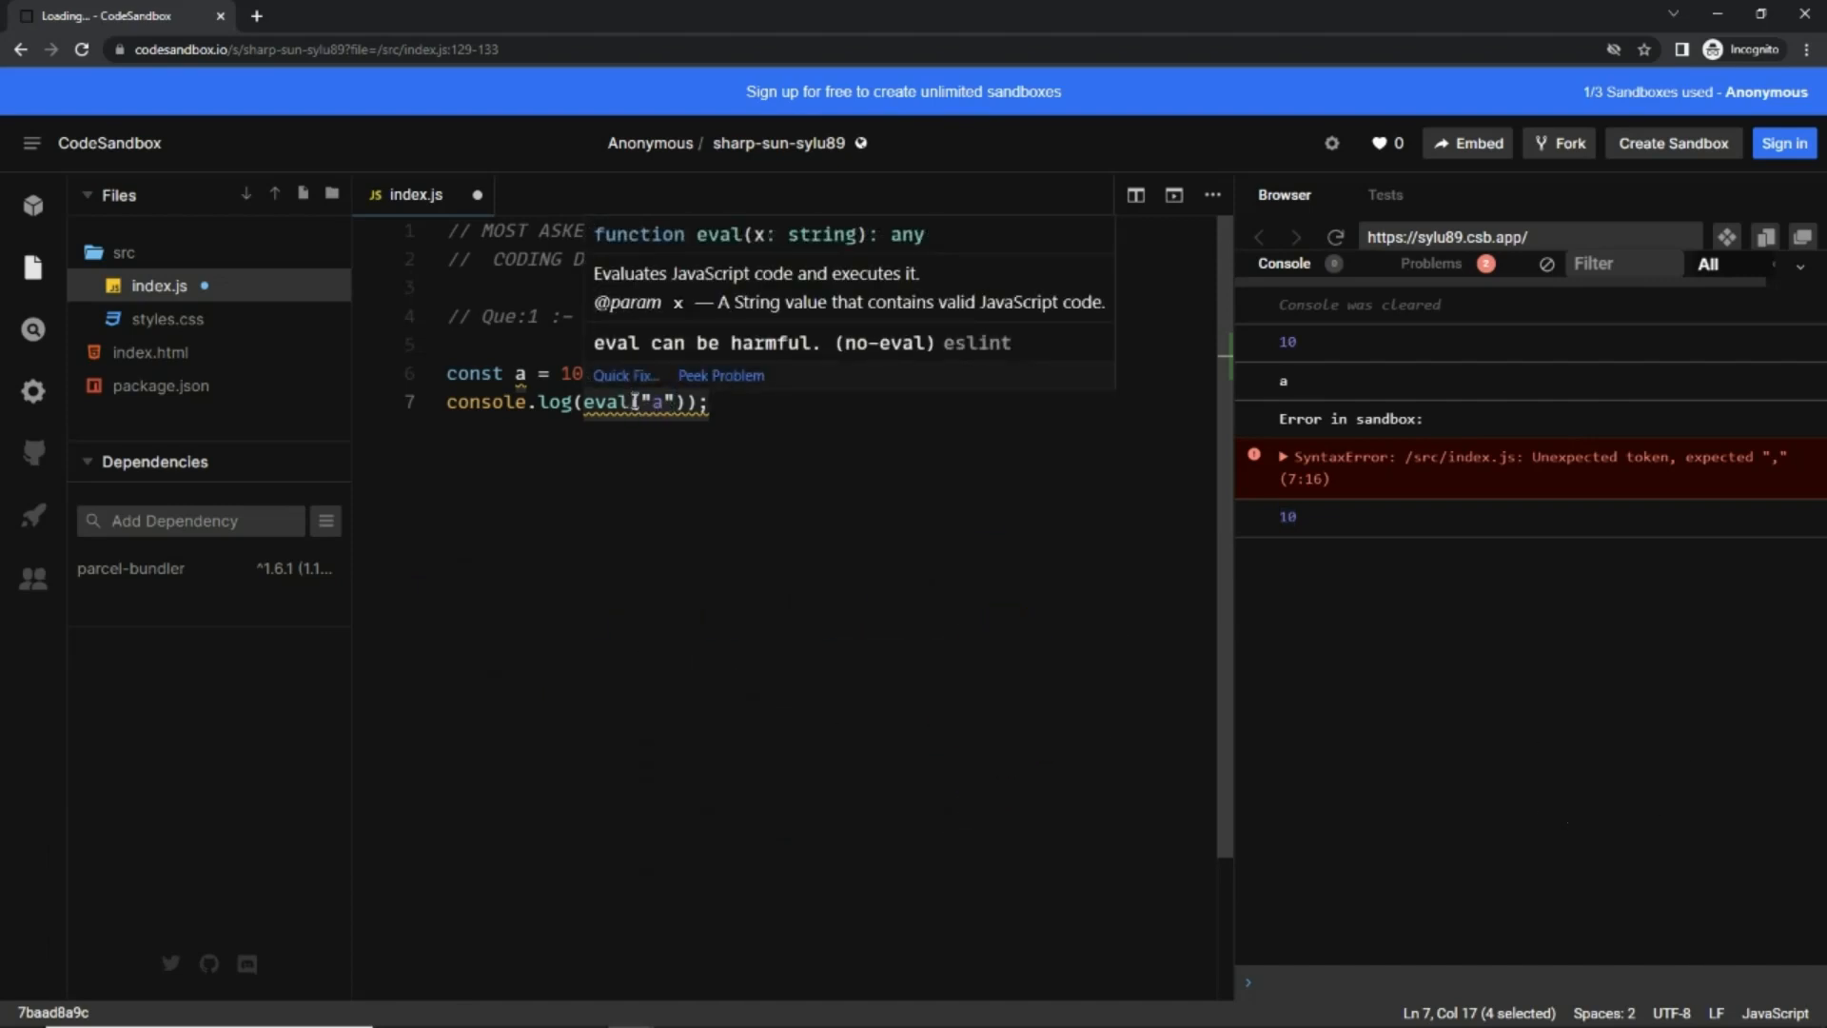
mouse_move(1346, 534)
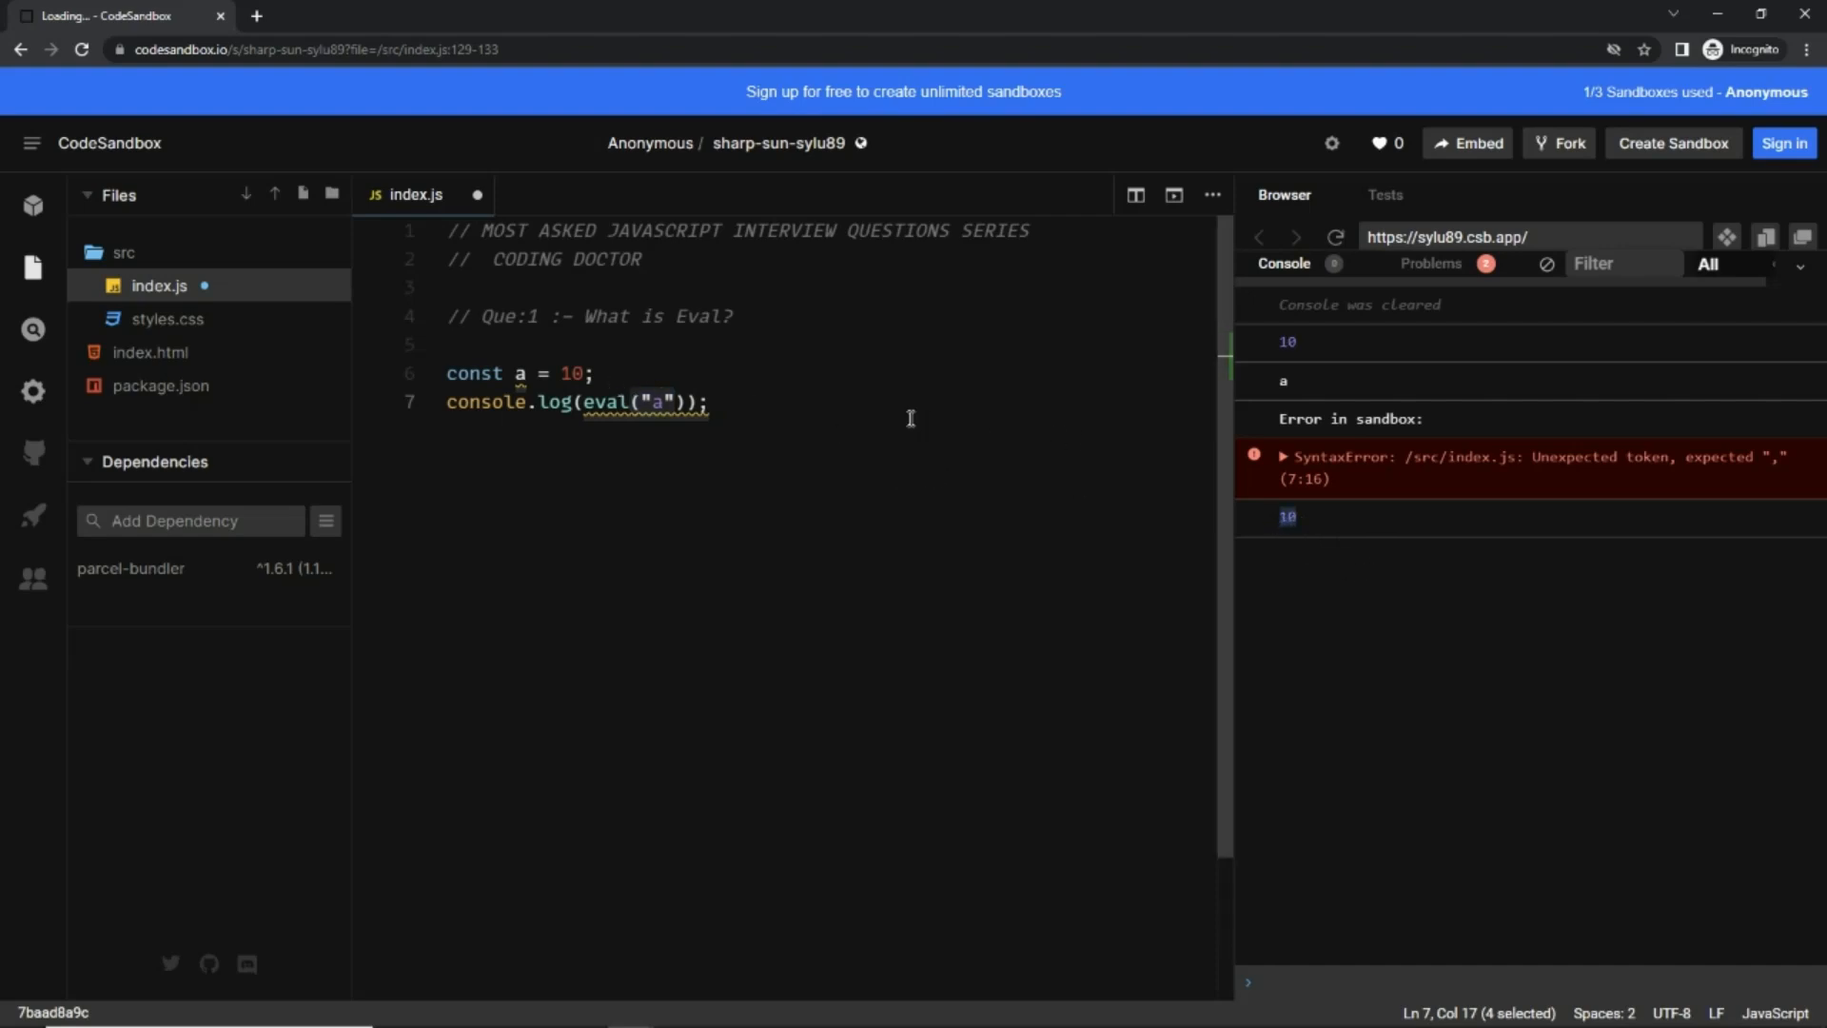
text(const p)
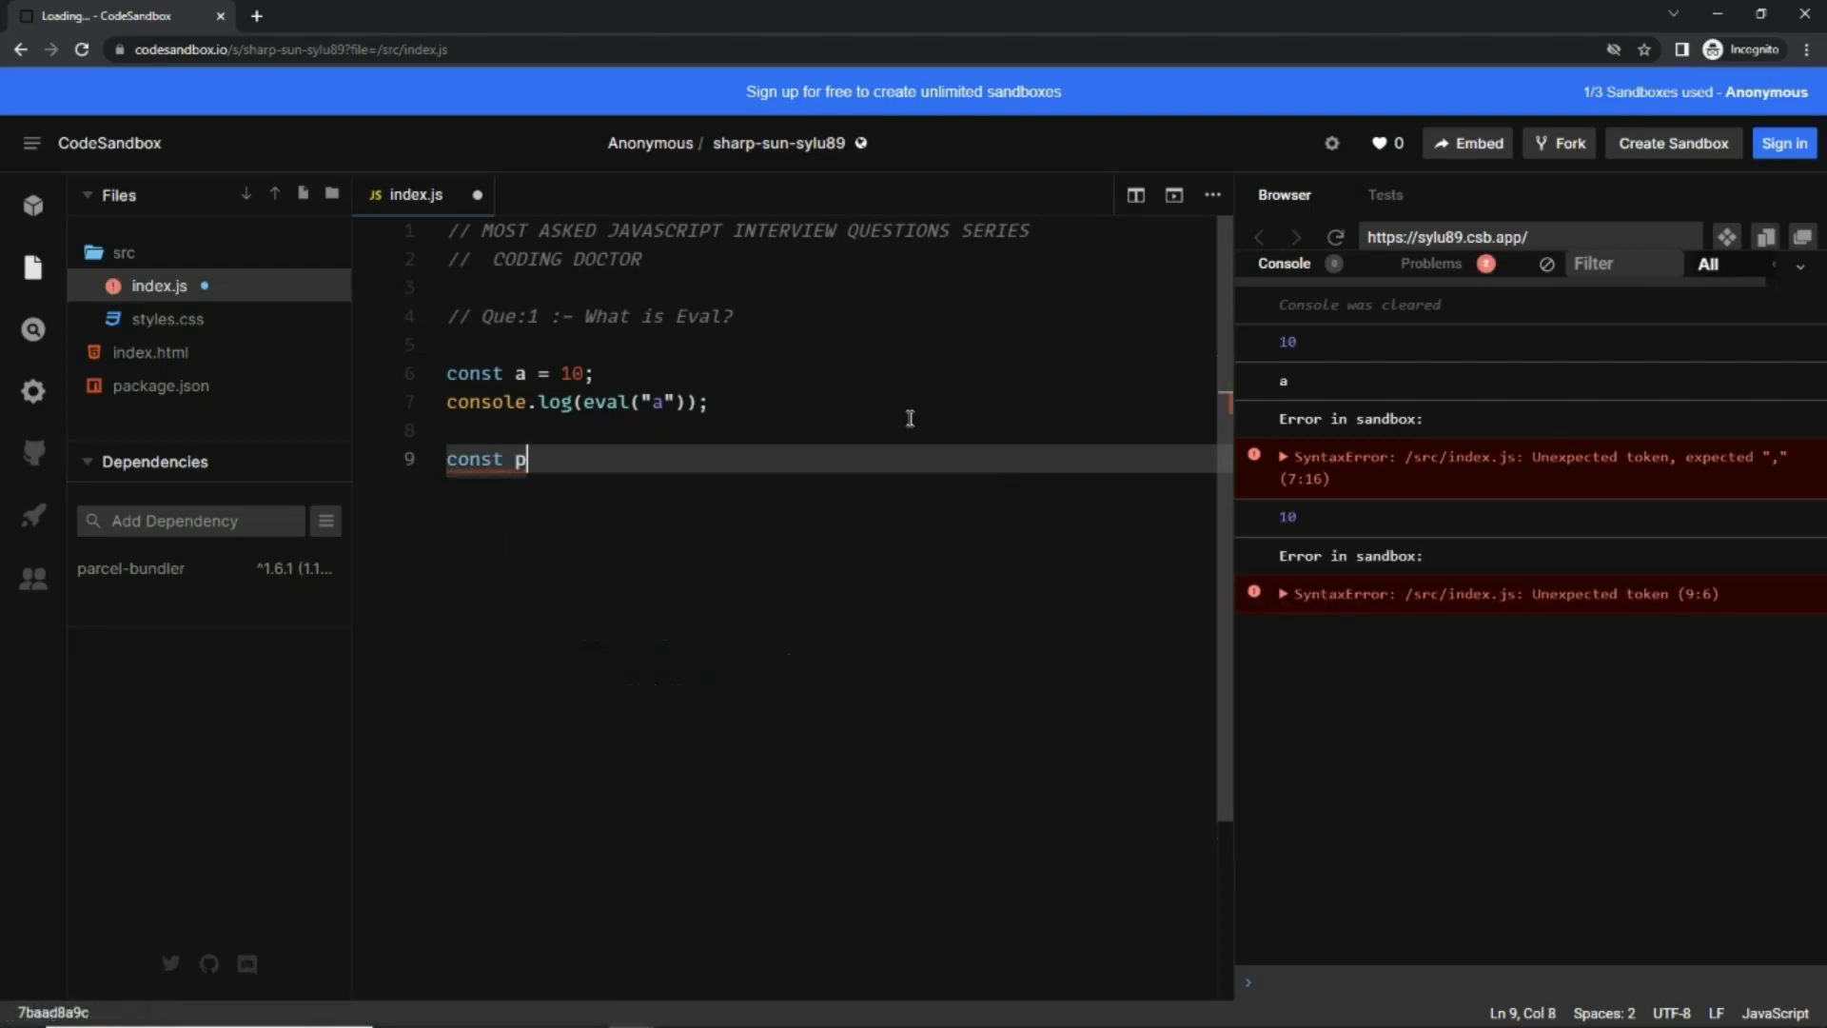
Add a printName arrow function logging "CODING DOCTOR" and select its call for quoting
text(rintName = () => consol)
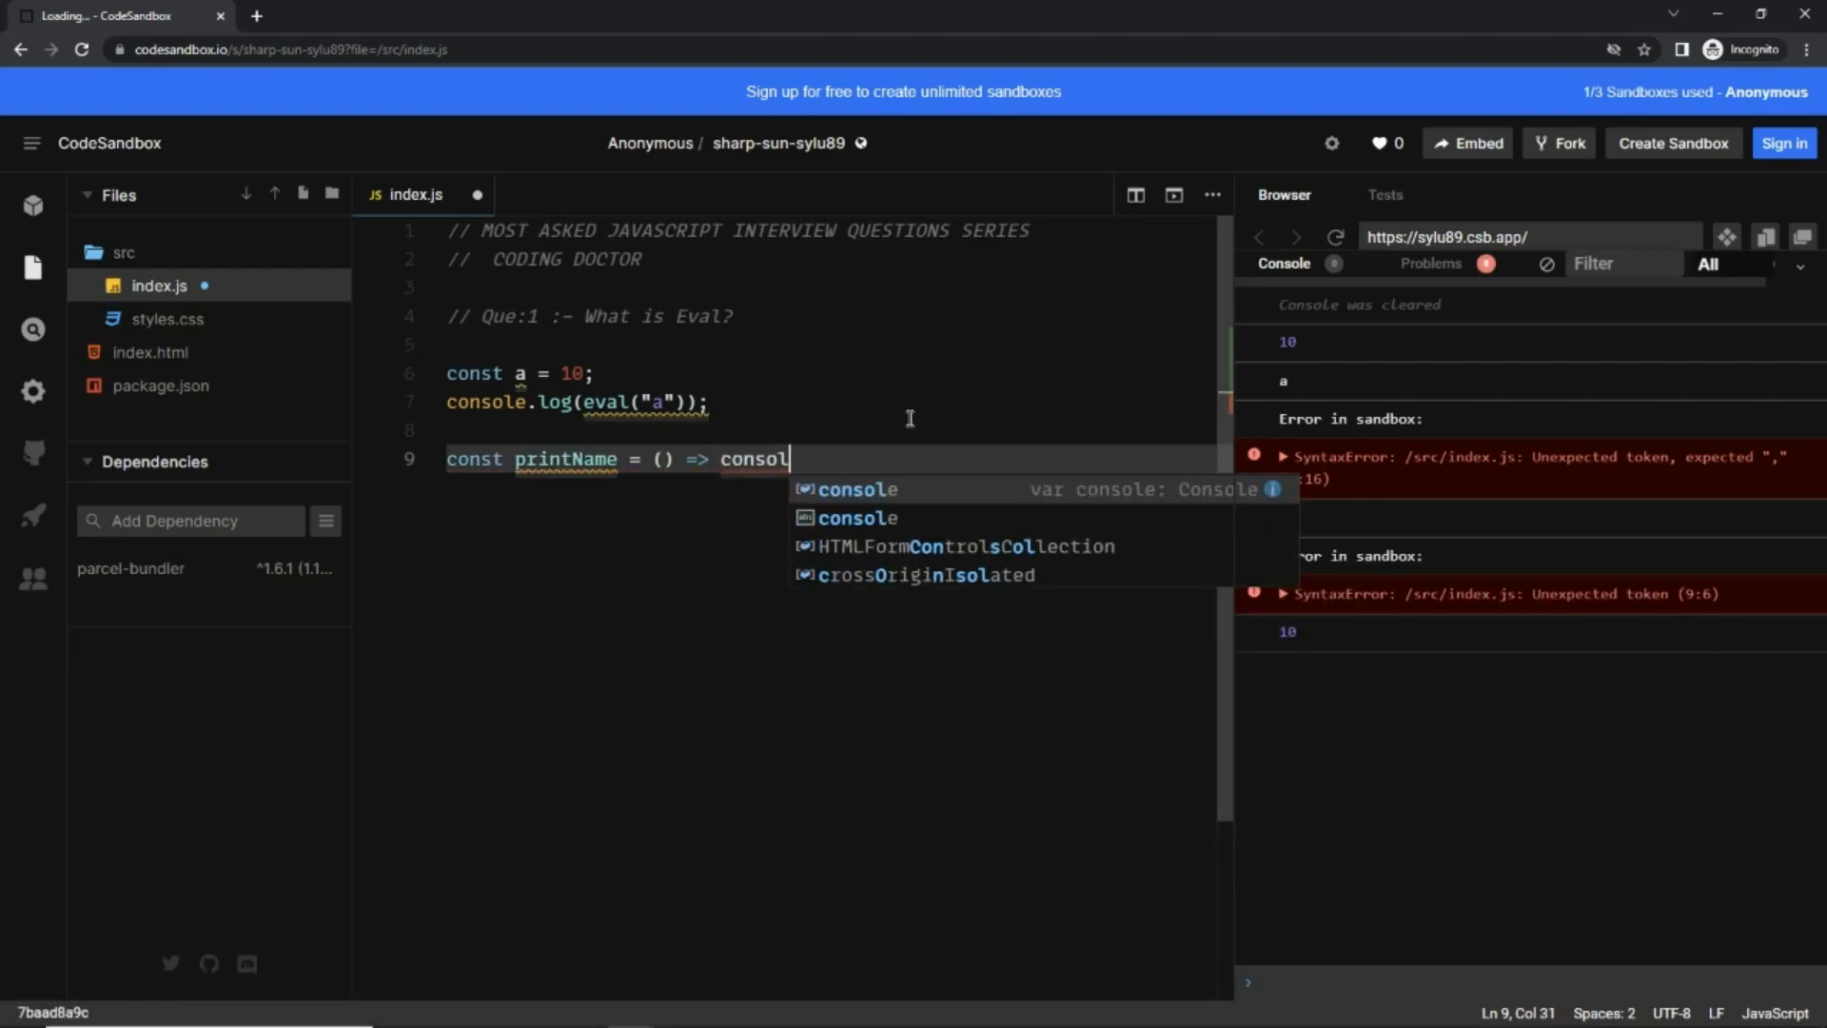
text(.log("CODING DOCTOR");)
text(printName())
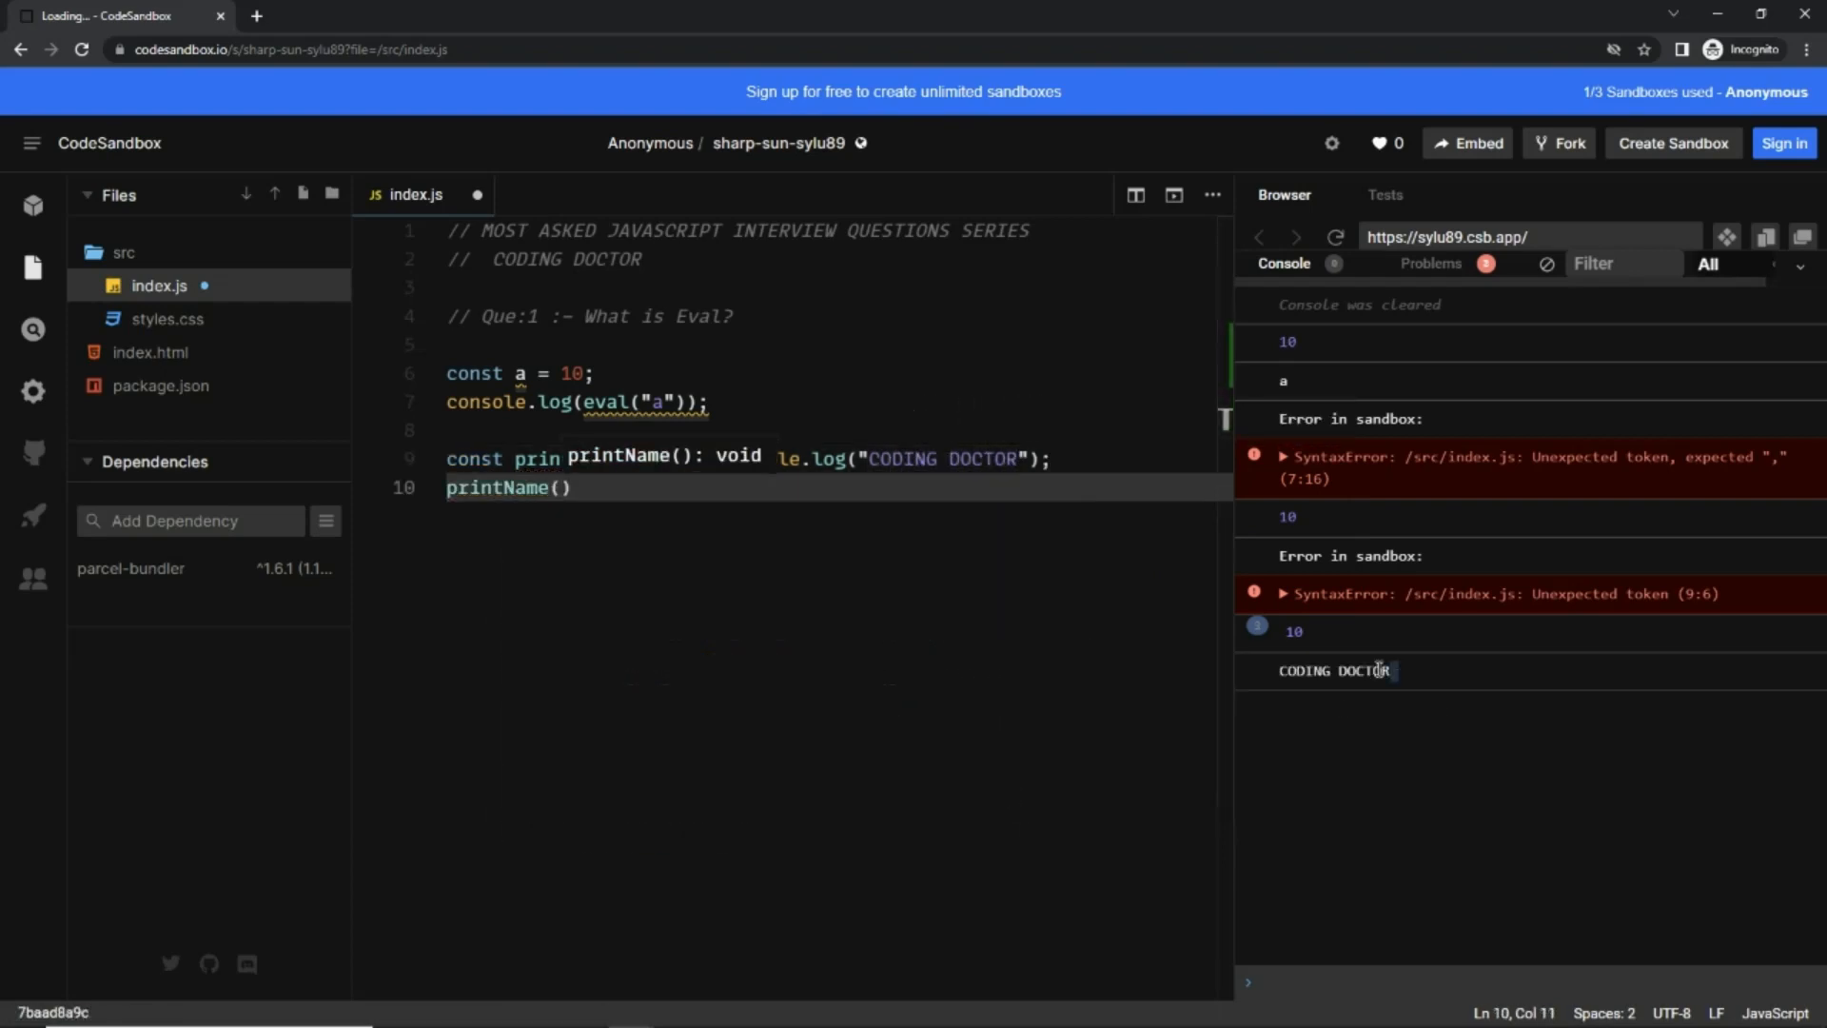
double_click(1335, 670)
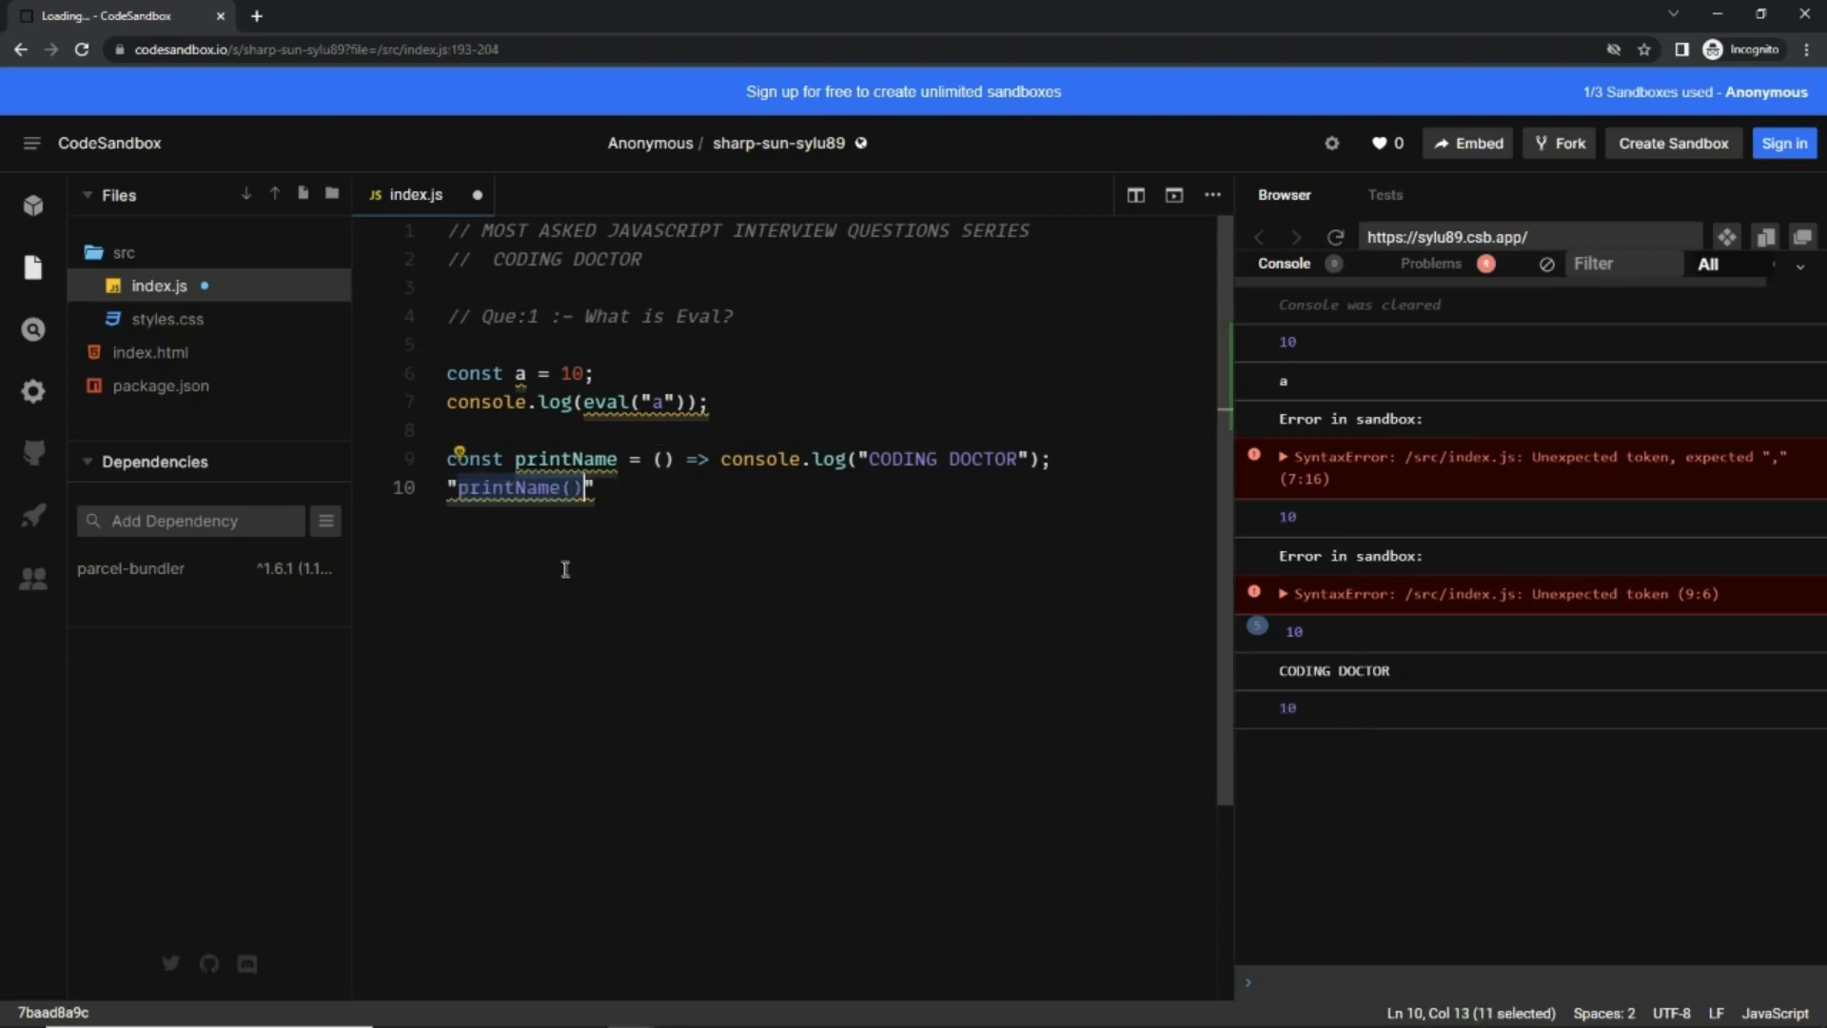
Wrap "printName()" in eval so the console prints CODING DOCTOR
text(eval()
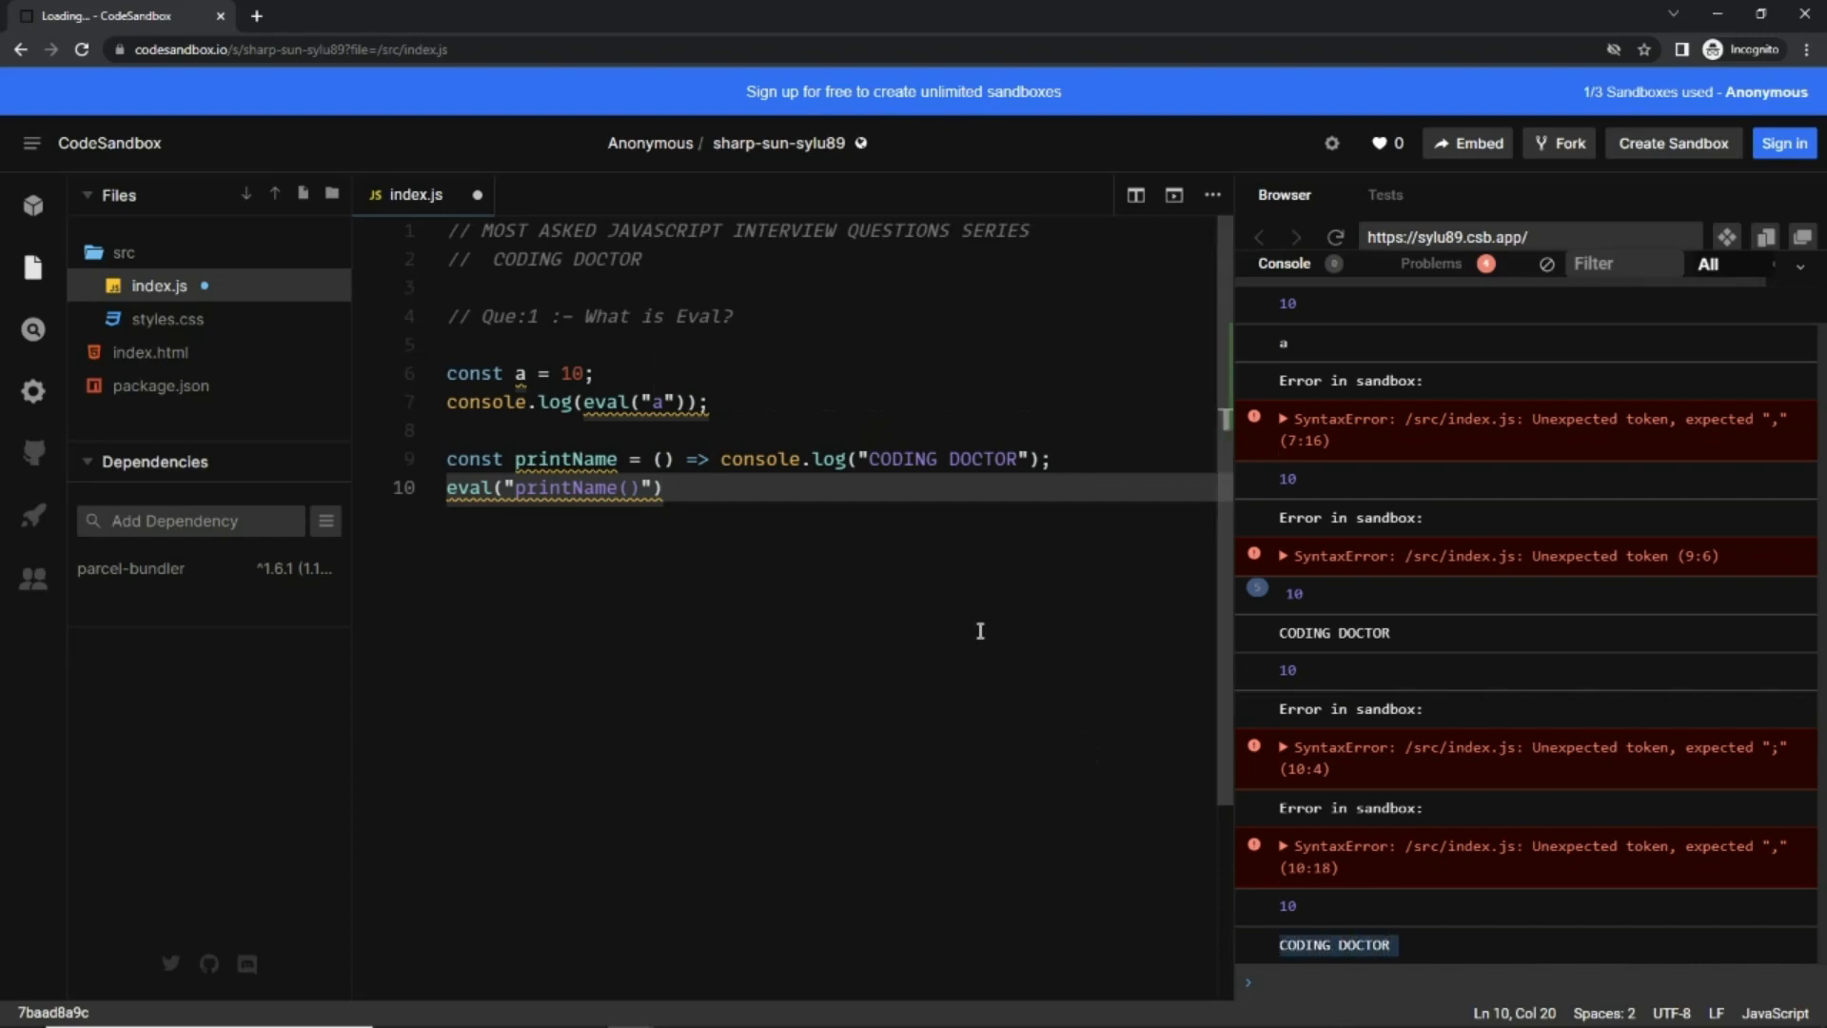
double_click(468, 488)
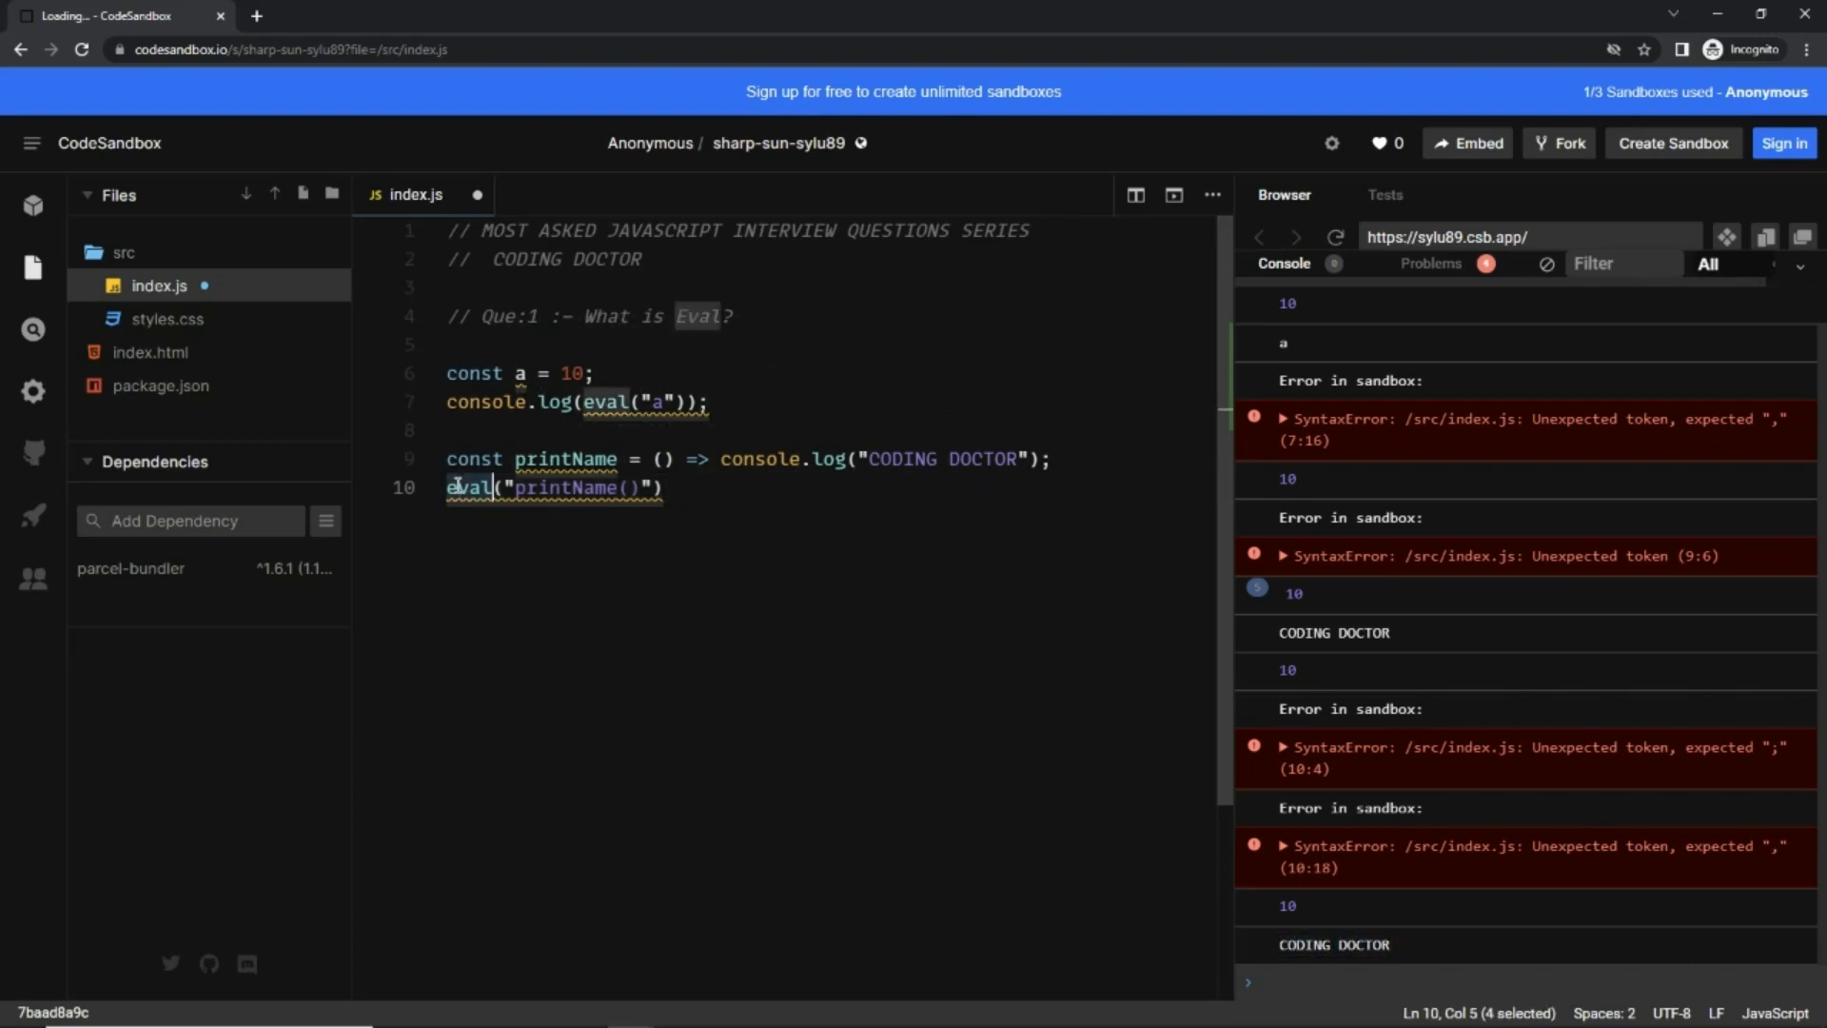